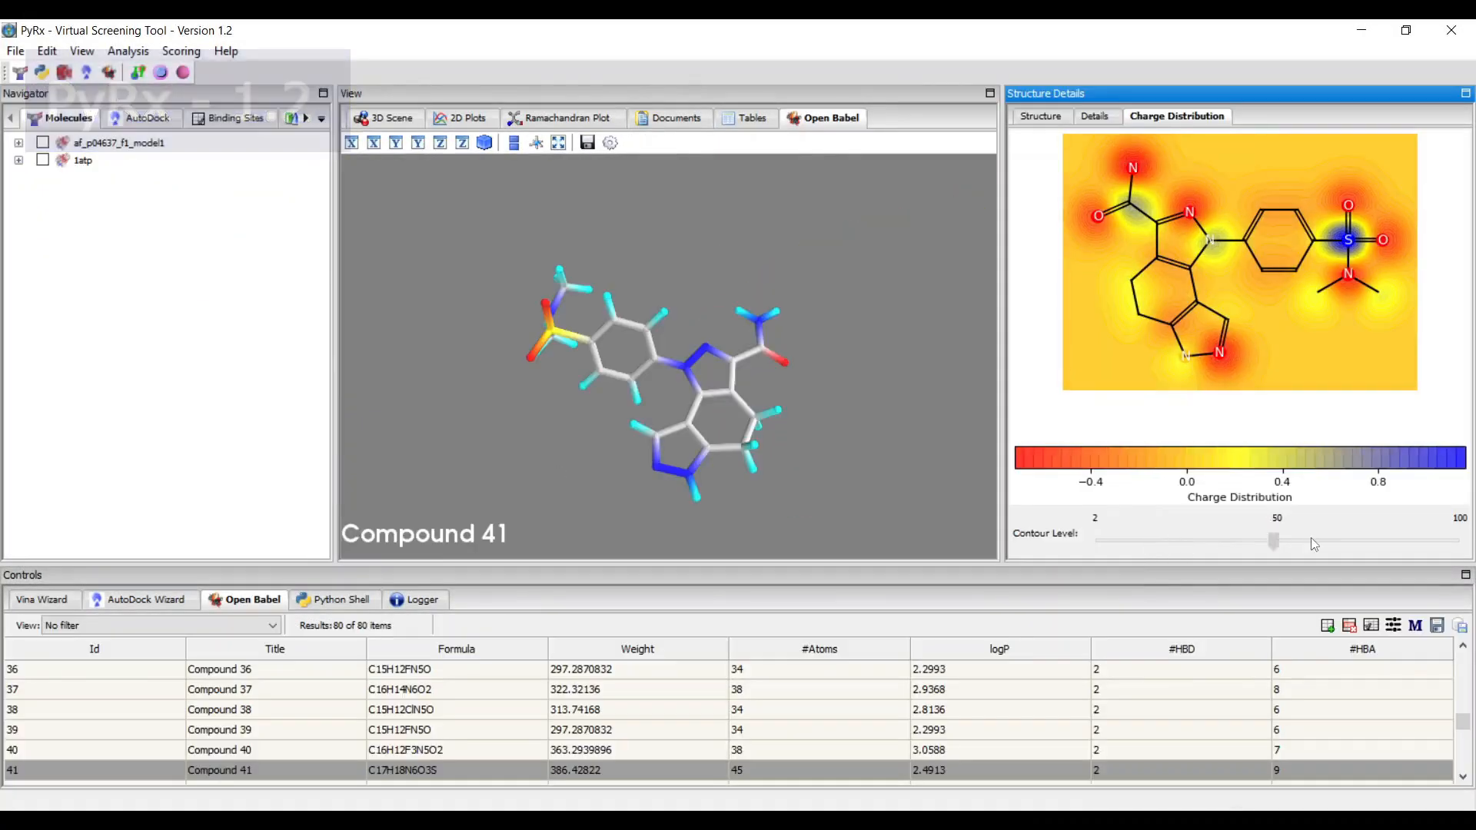
- Show af_p04637_f1_model1 as a blue molecular surface in the 3D scene
click(237, 118)
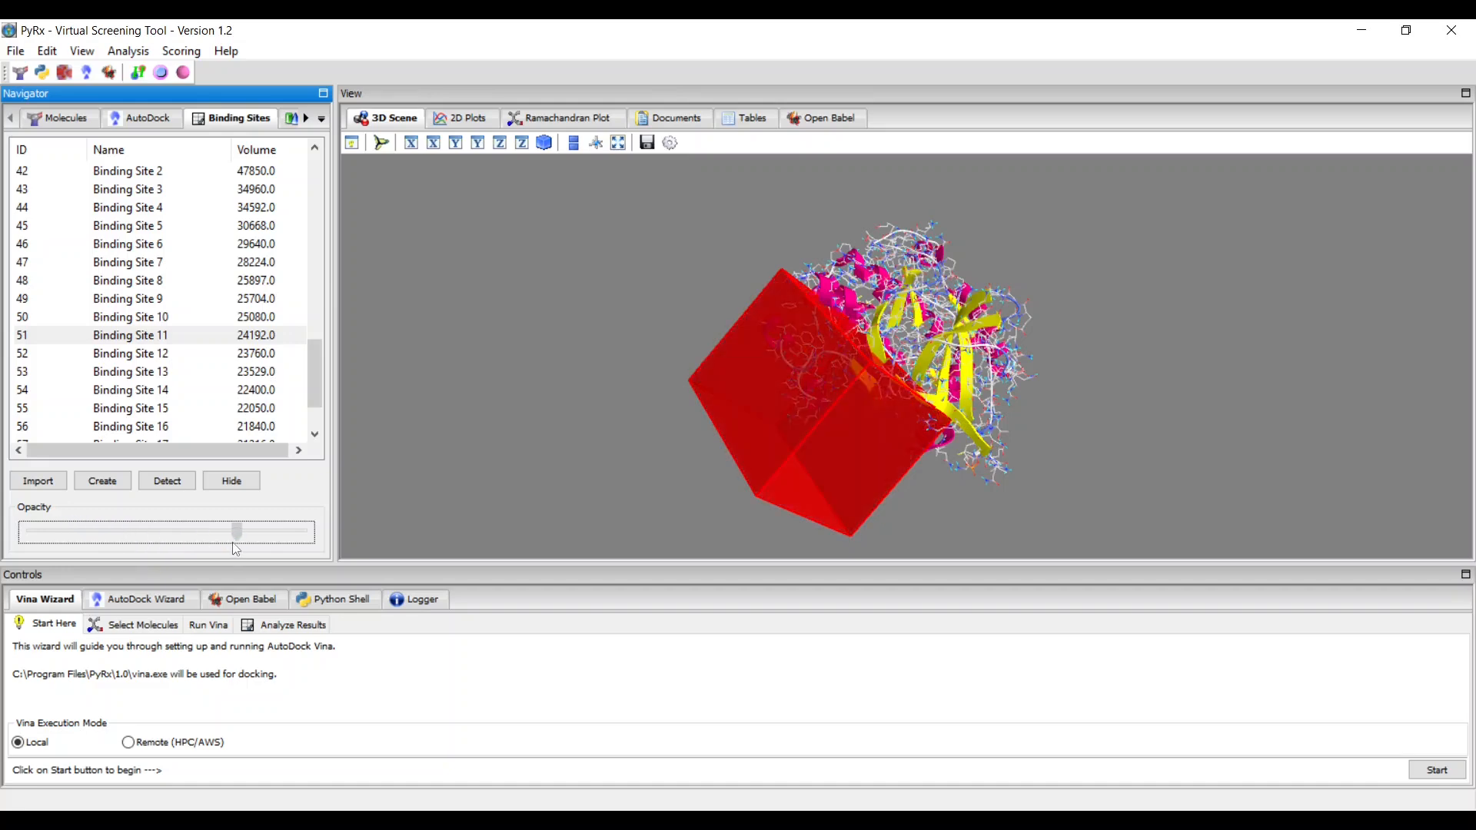
click(59, 118)
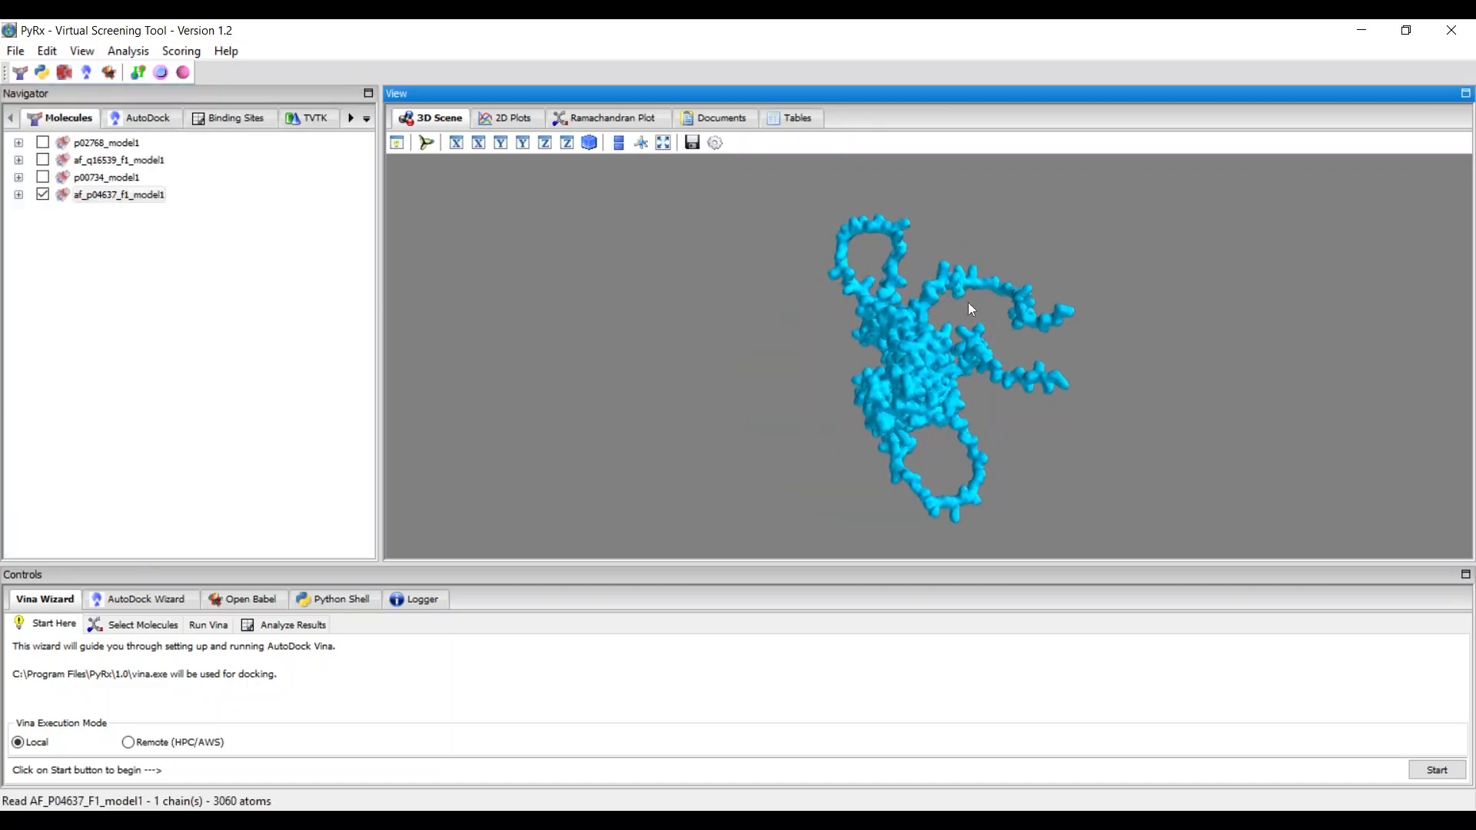
- Fetch the AlphaFold model for UniProt P02768 and show the Ramachandran plot
click(14, 49)
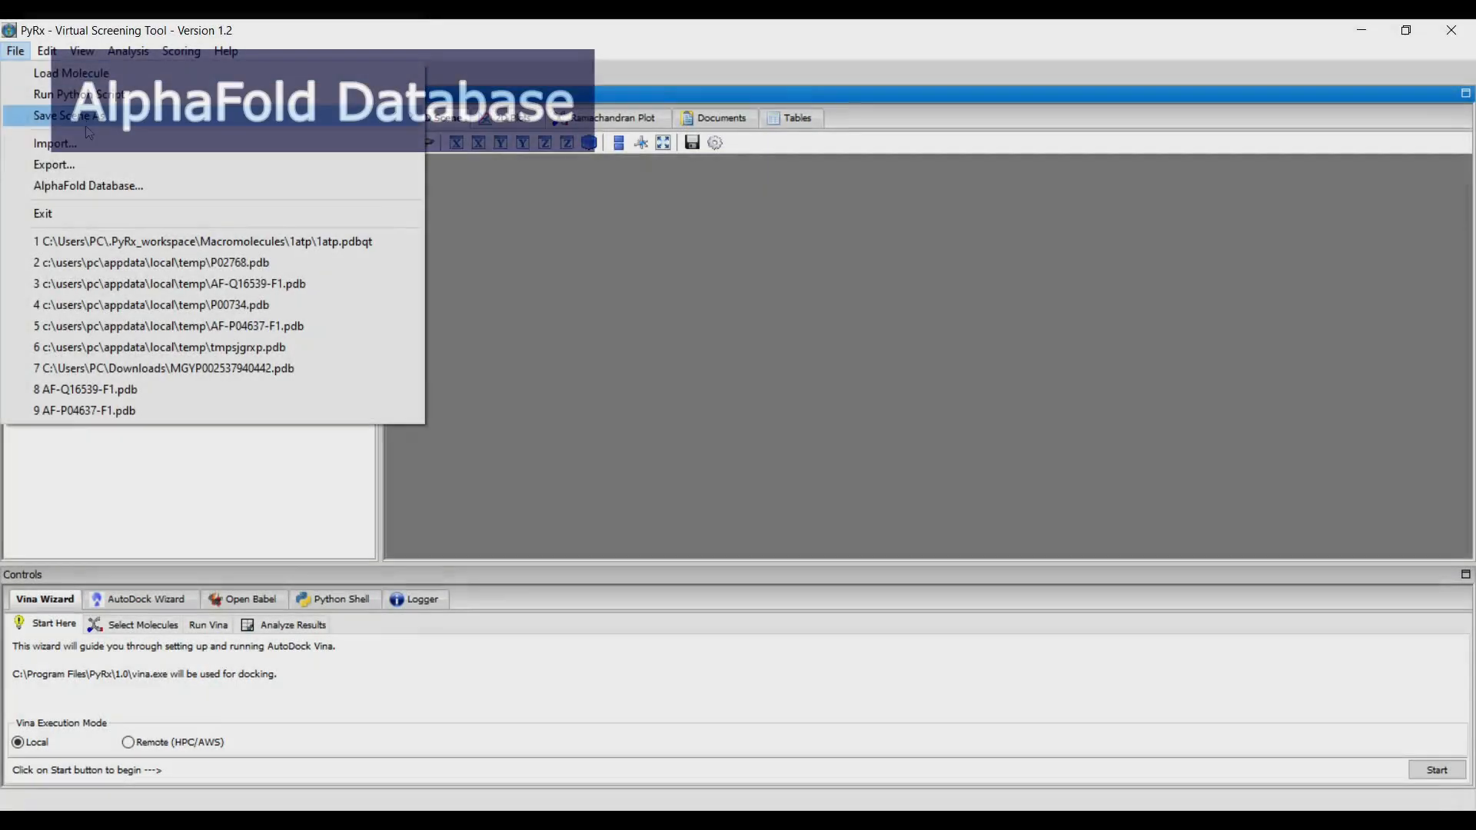
click(88, 186)
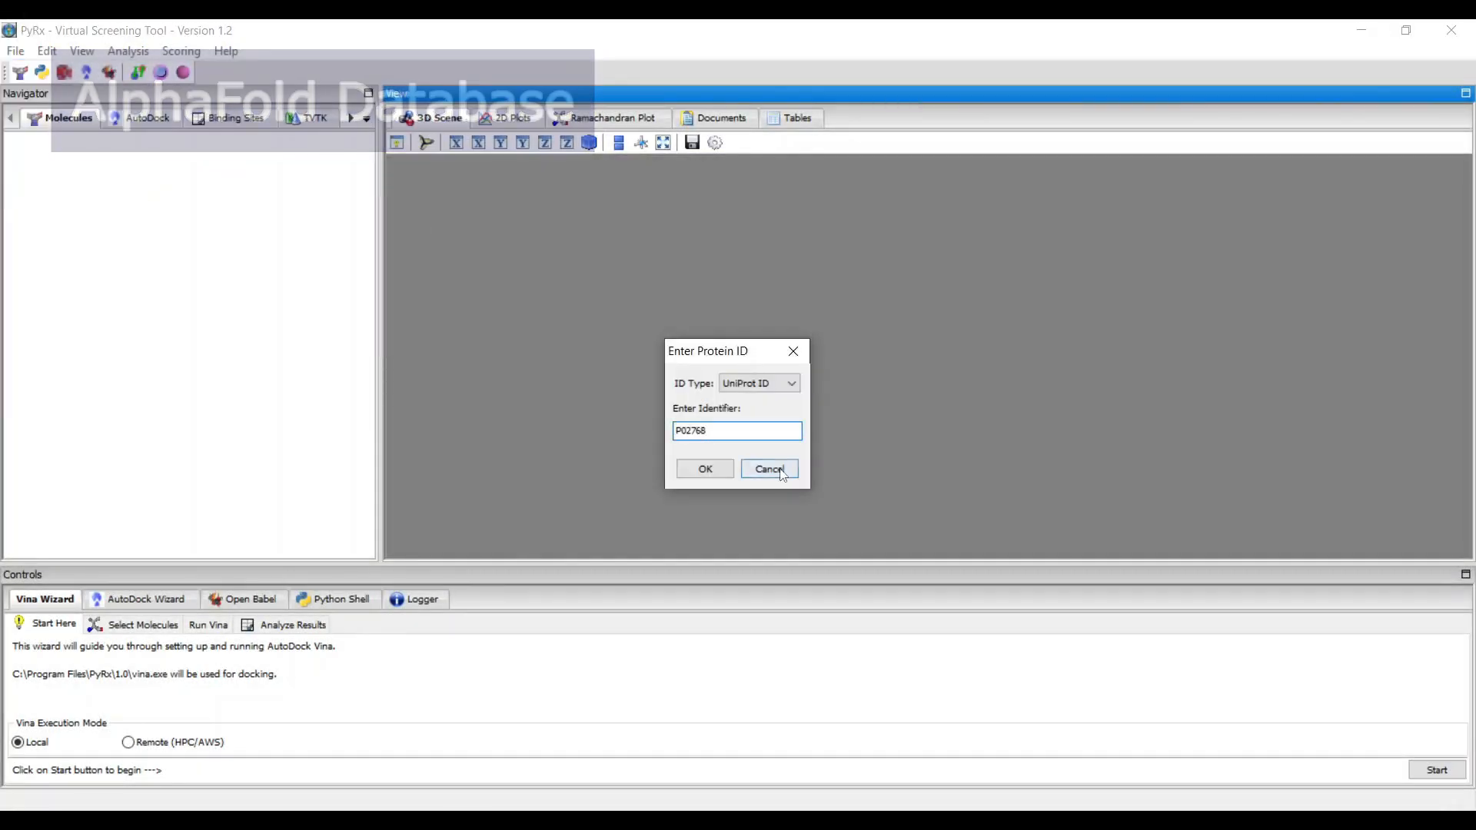
click(704, 469)
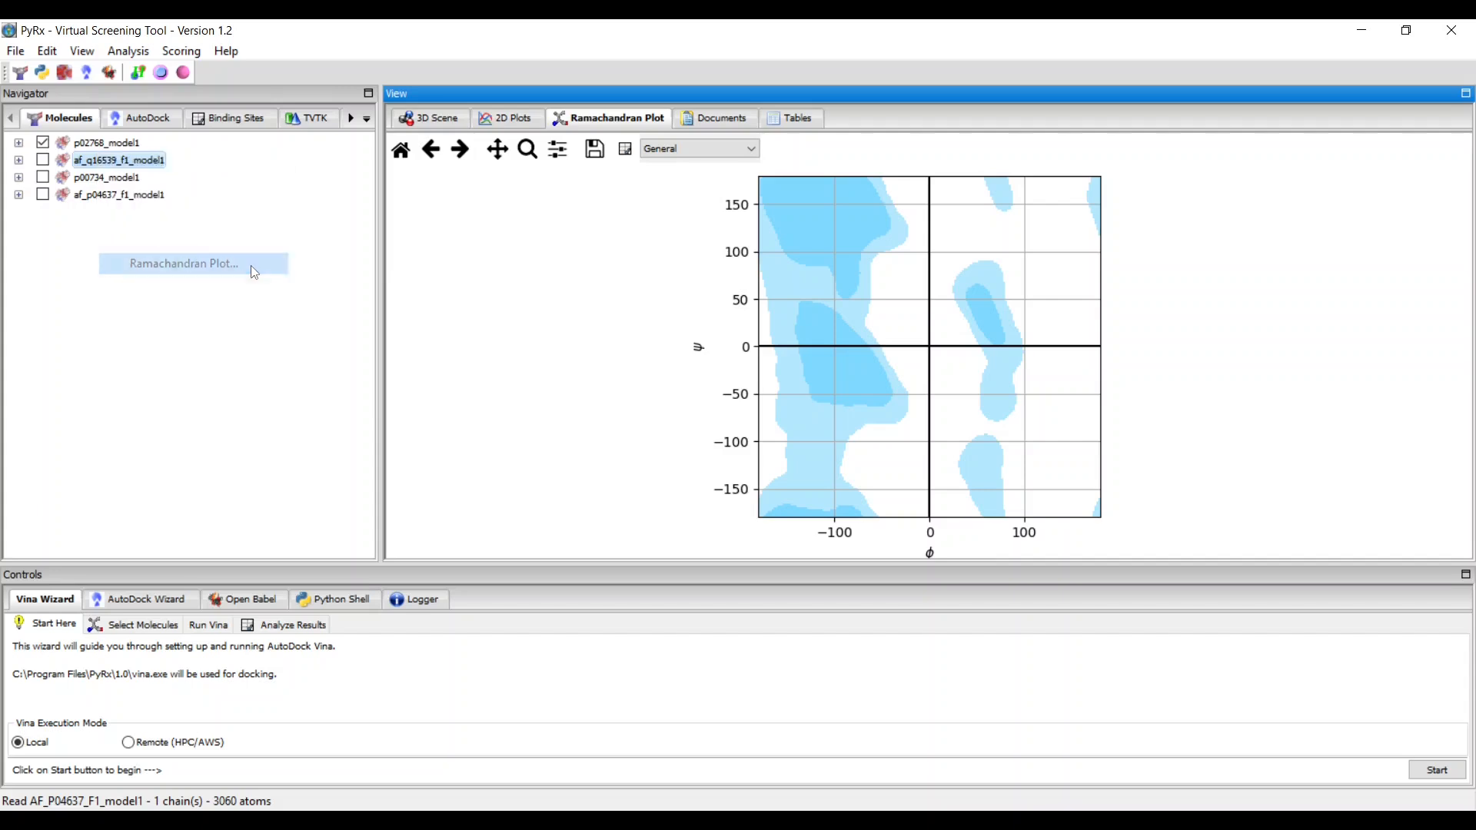
- Show p00734_model1 and centre the Vina grid box on residue VAL15 at -4.982, 2.669, -18.759
click(698, 148)
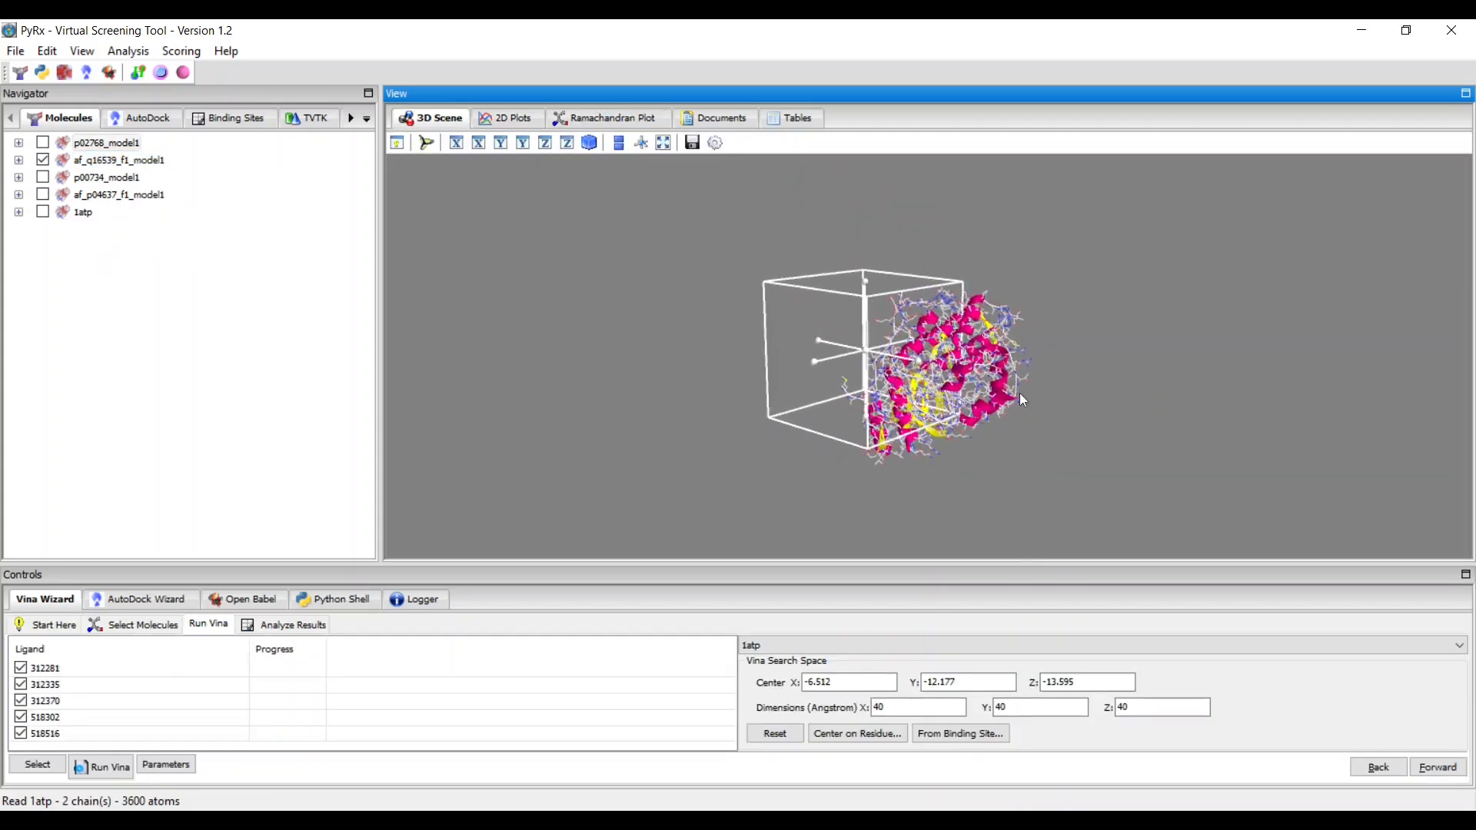
click(43, 177)
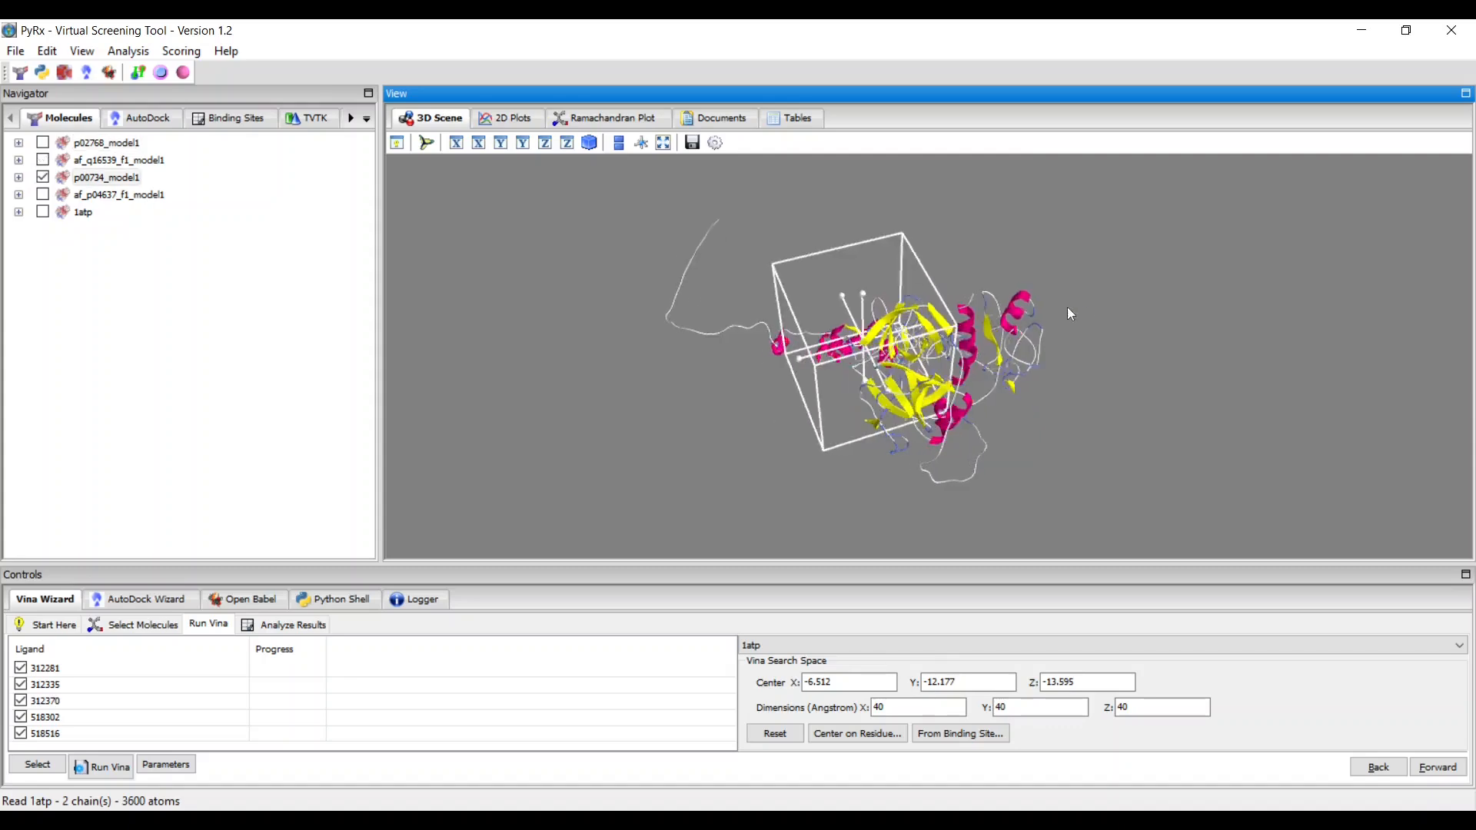
click(857, 734)
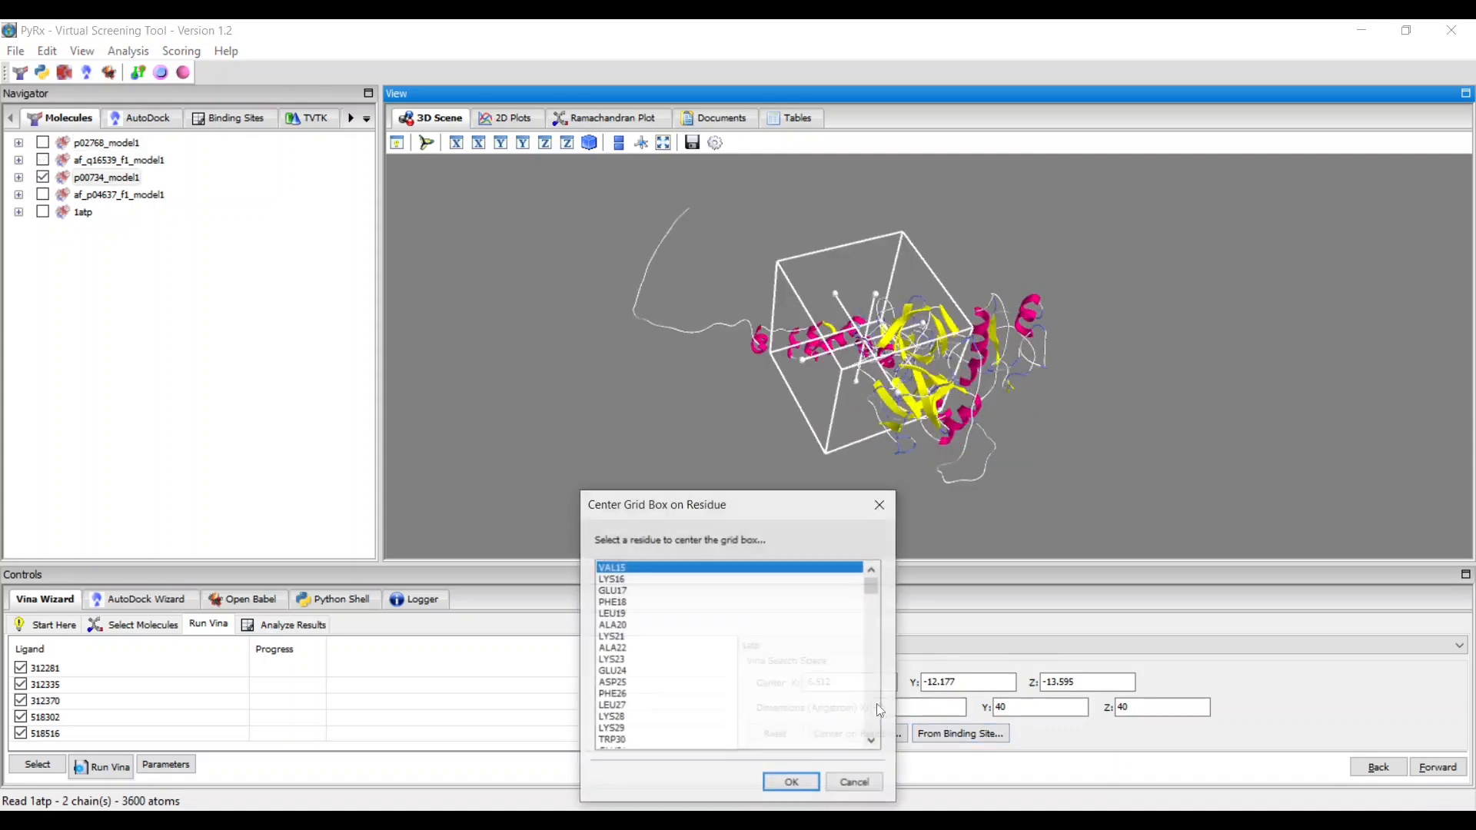
click(791, 781)
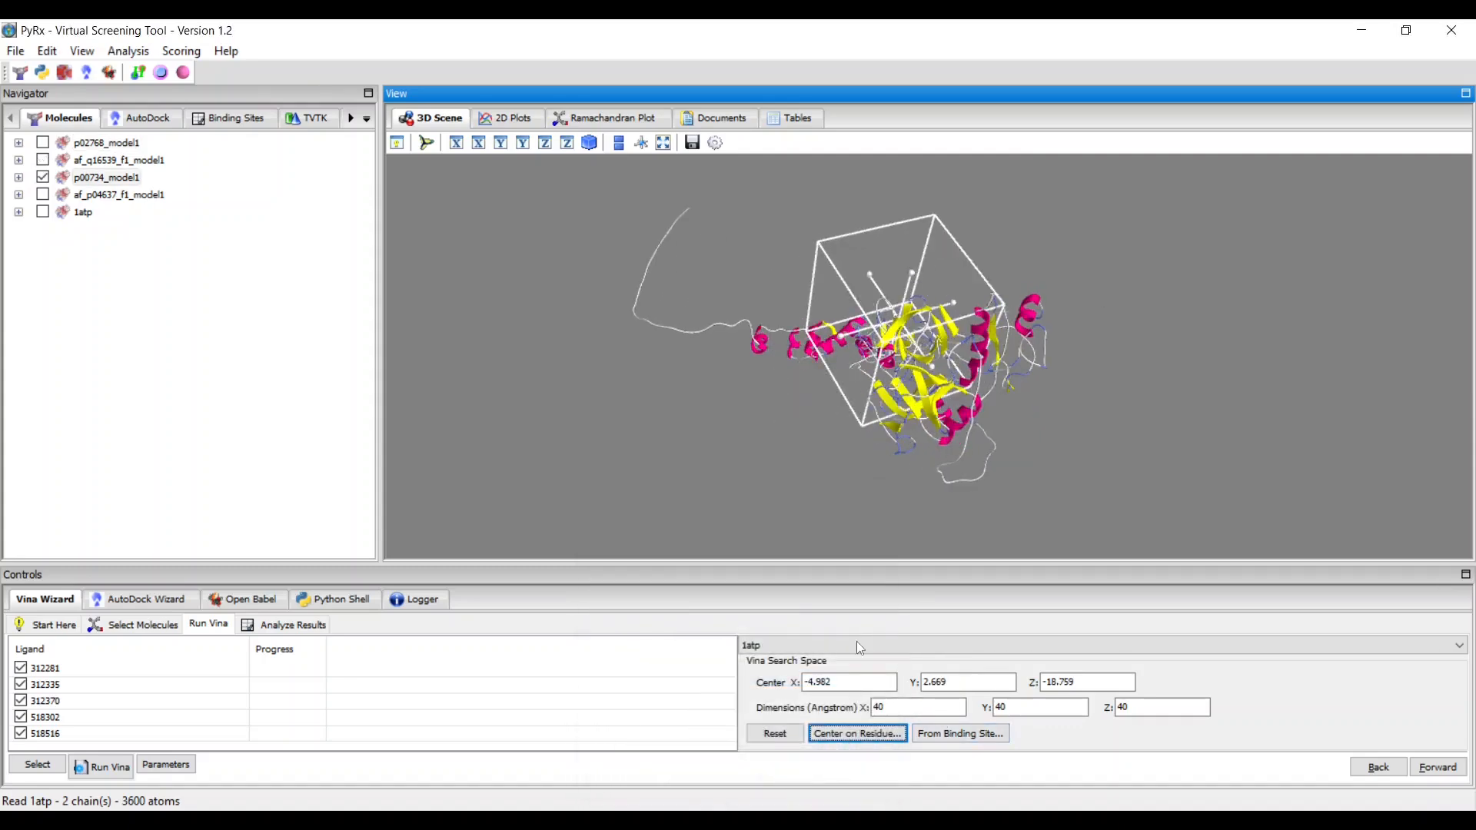
click(54, 624)
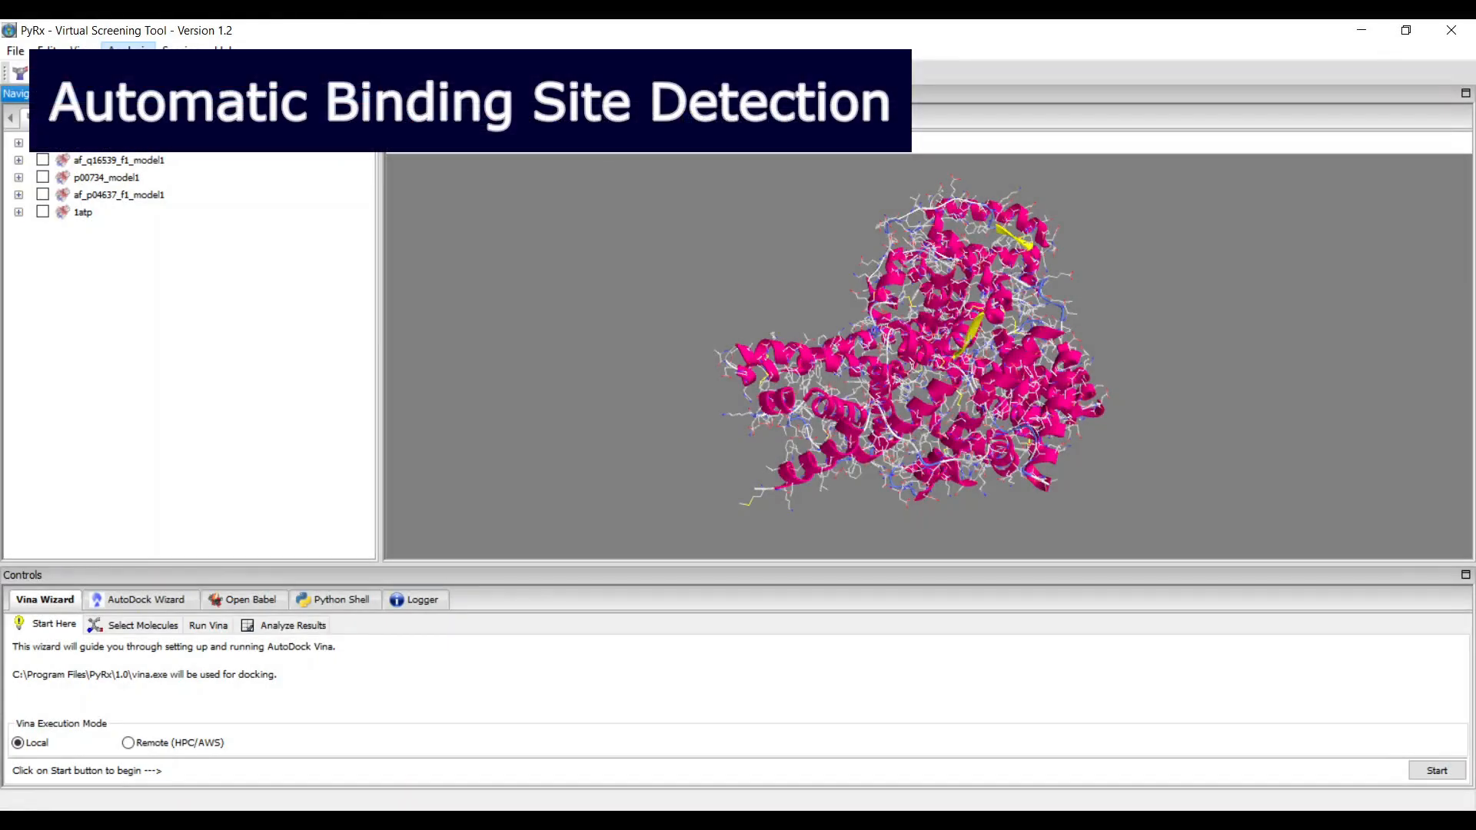
- Detect binding sites on p02768_model1 and show the boxes for Binding Sites 7 and 12
click(807, 336)
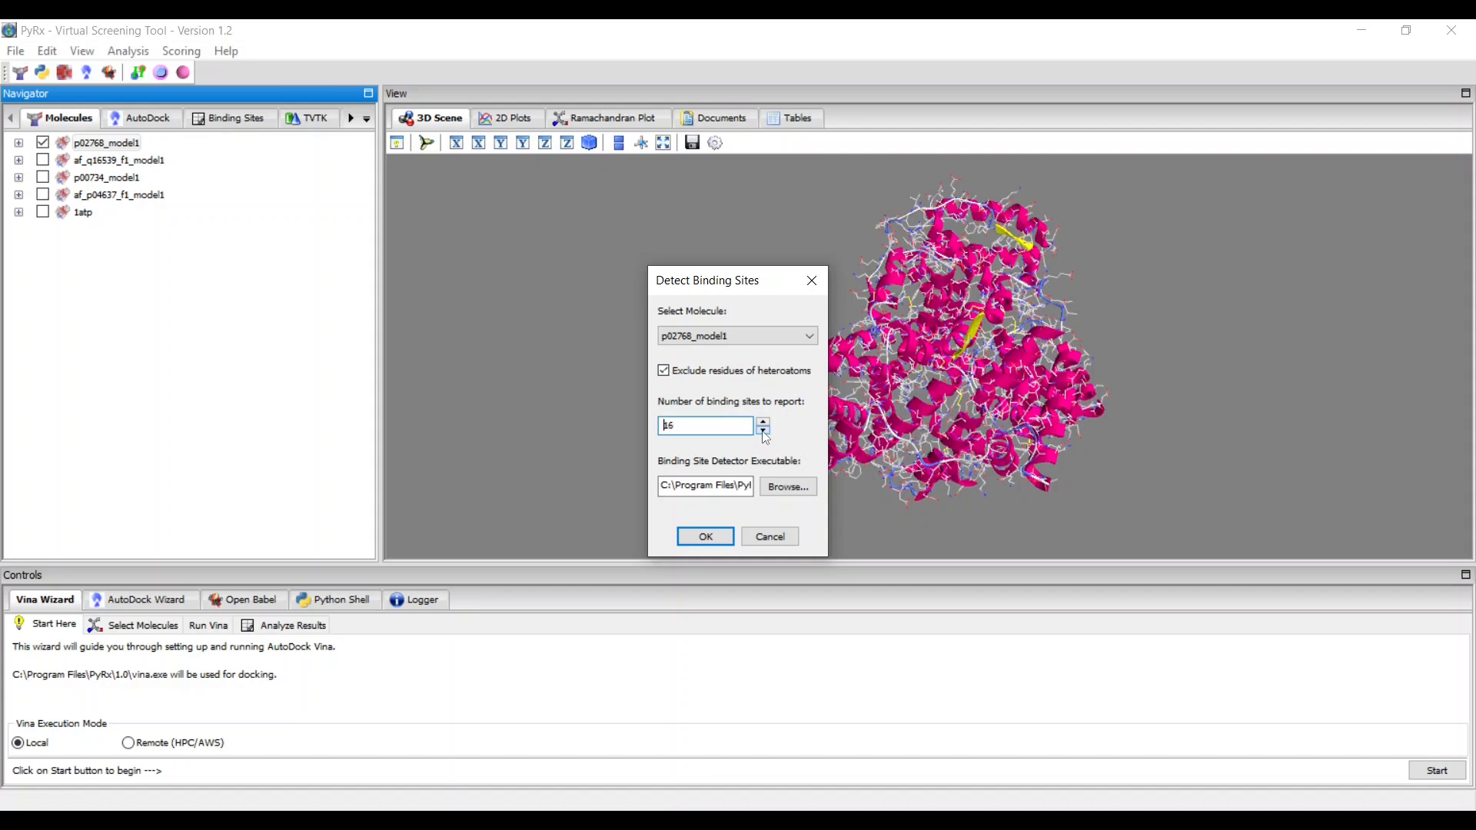
click(704, 536)
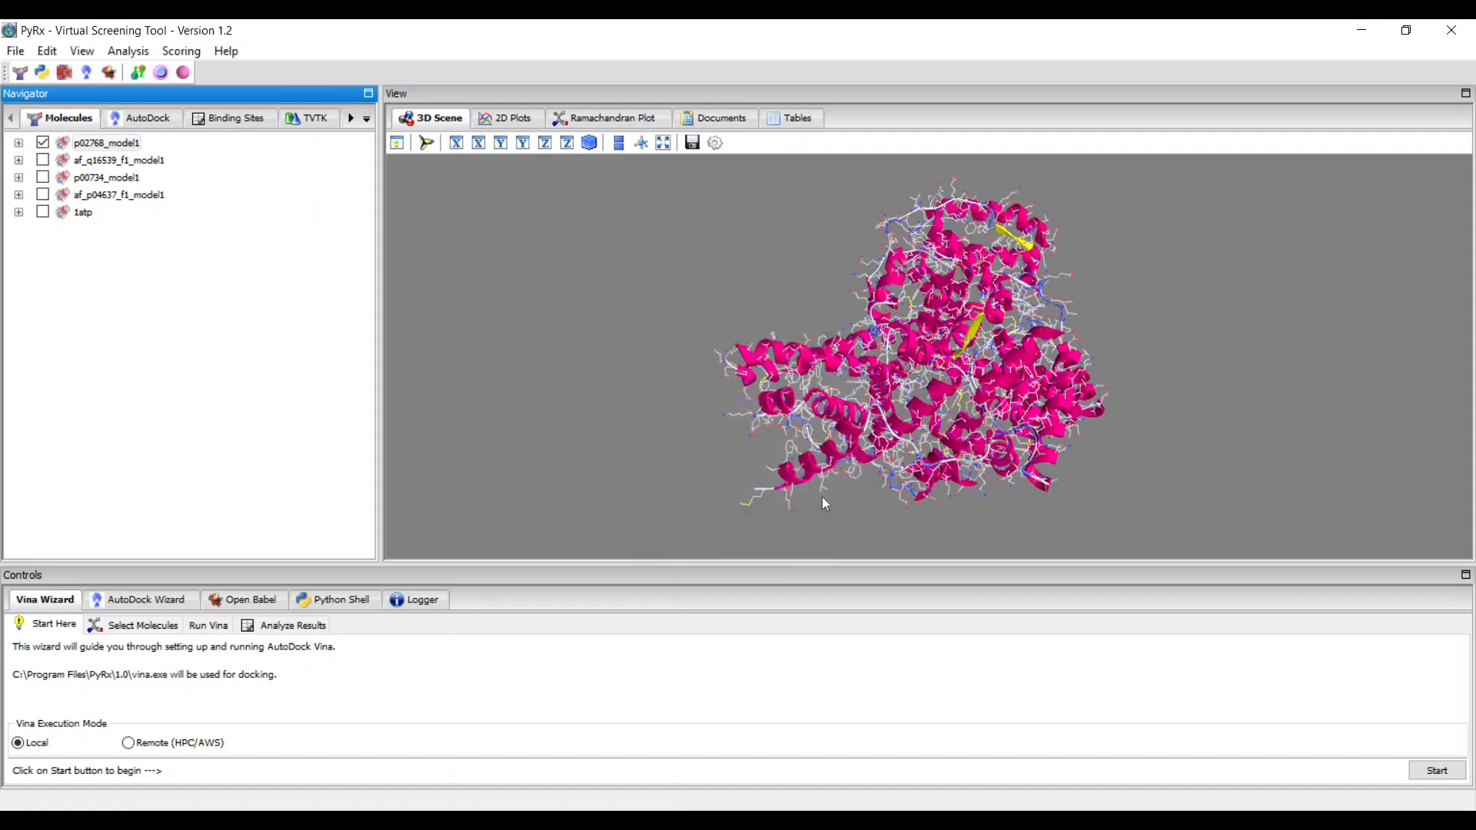
click(231, 119)
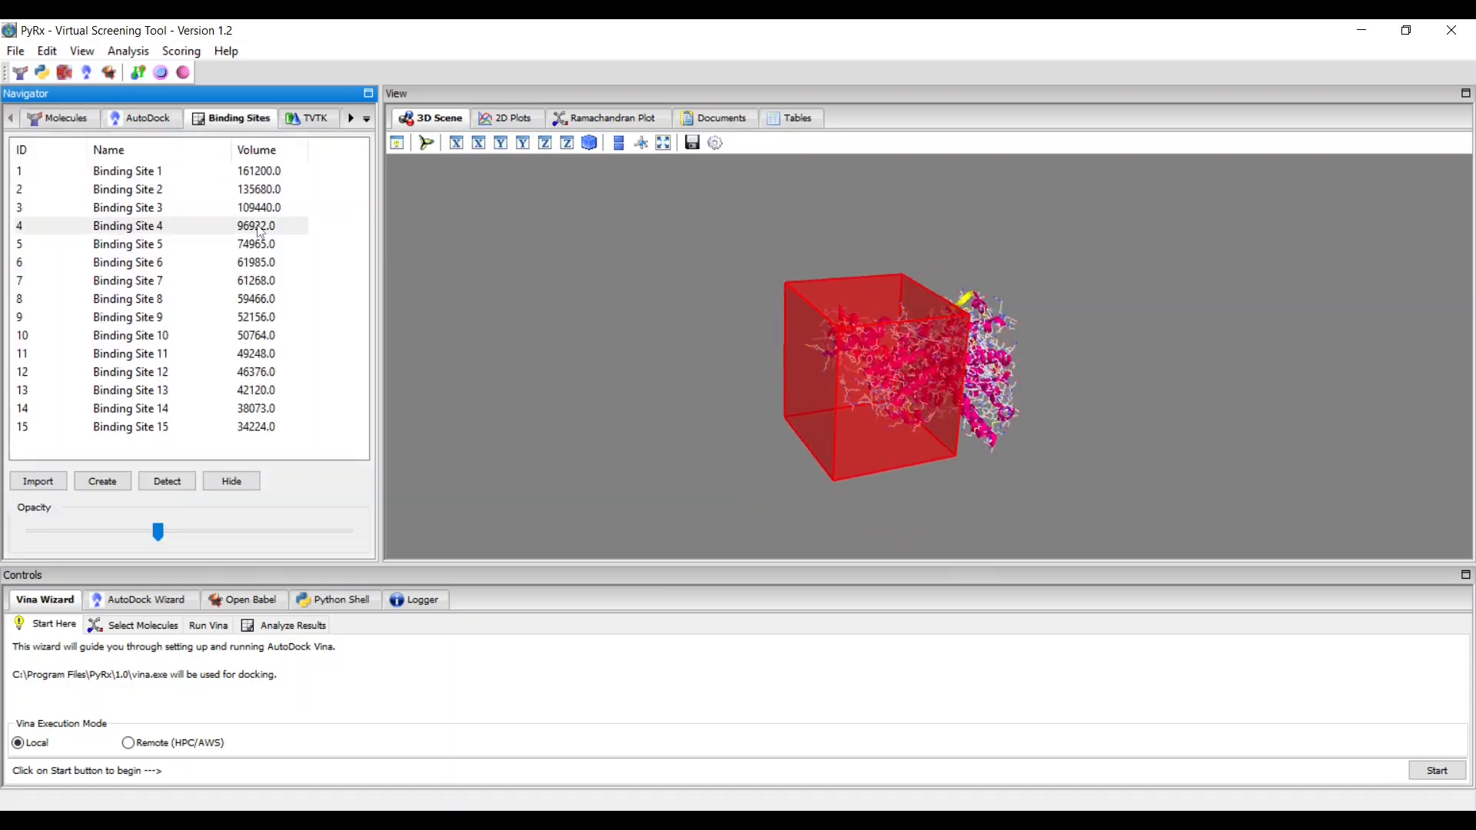
click(129, 280)
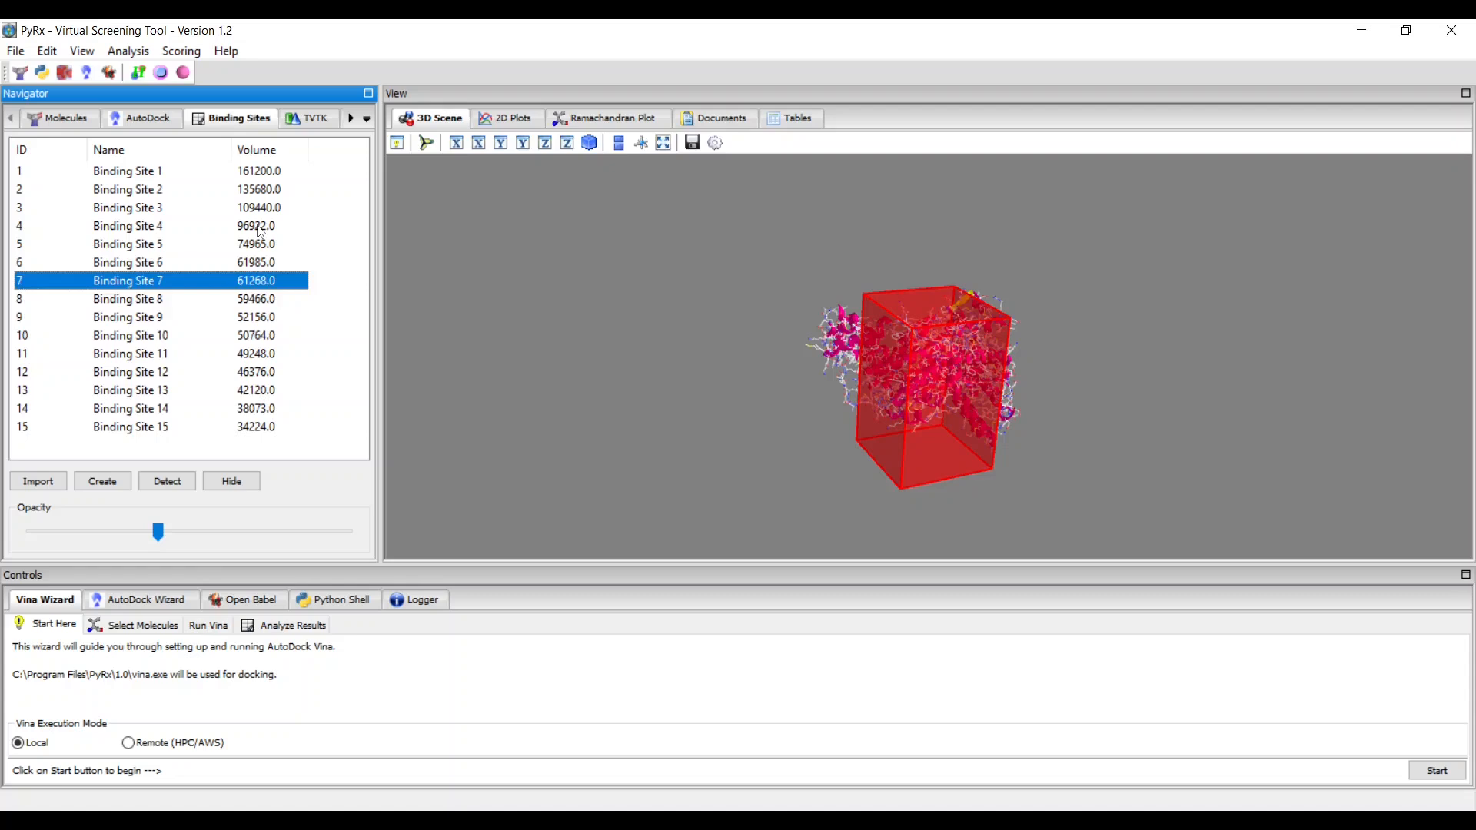
click(129, 371)
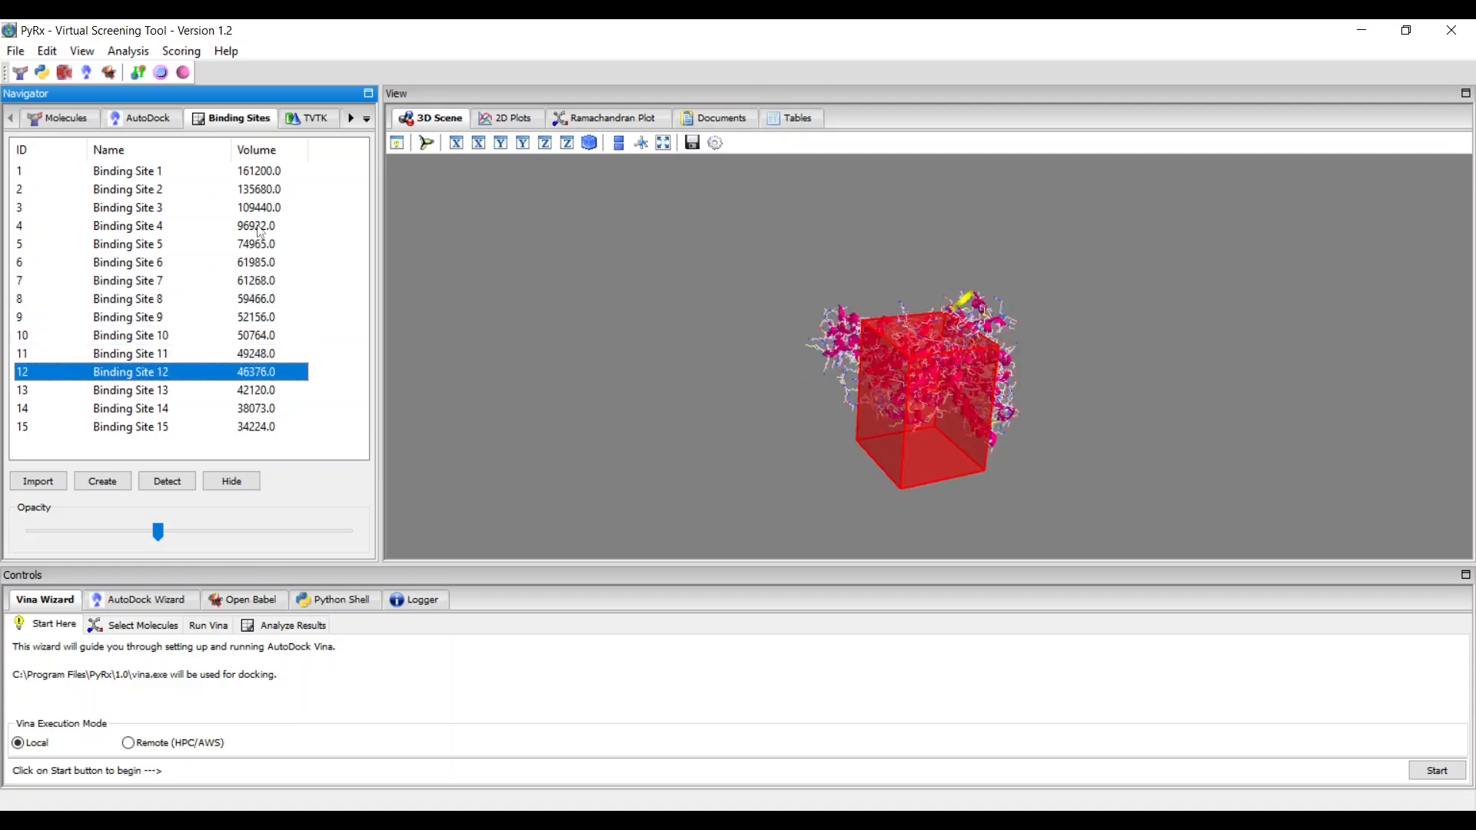
- Run binding site detection on p00734_model1
click(167, 481)
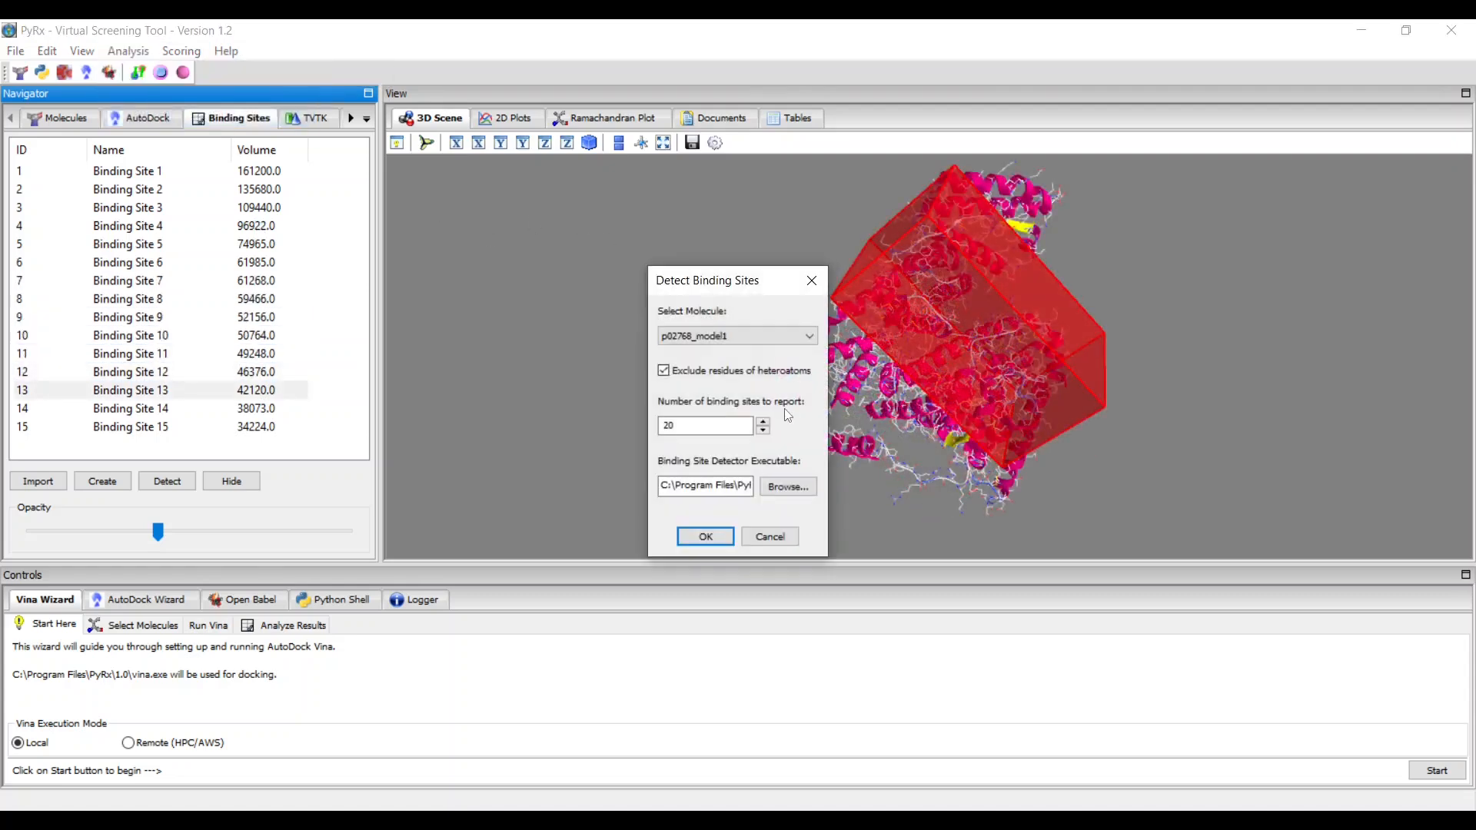
click(737, 336)
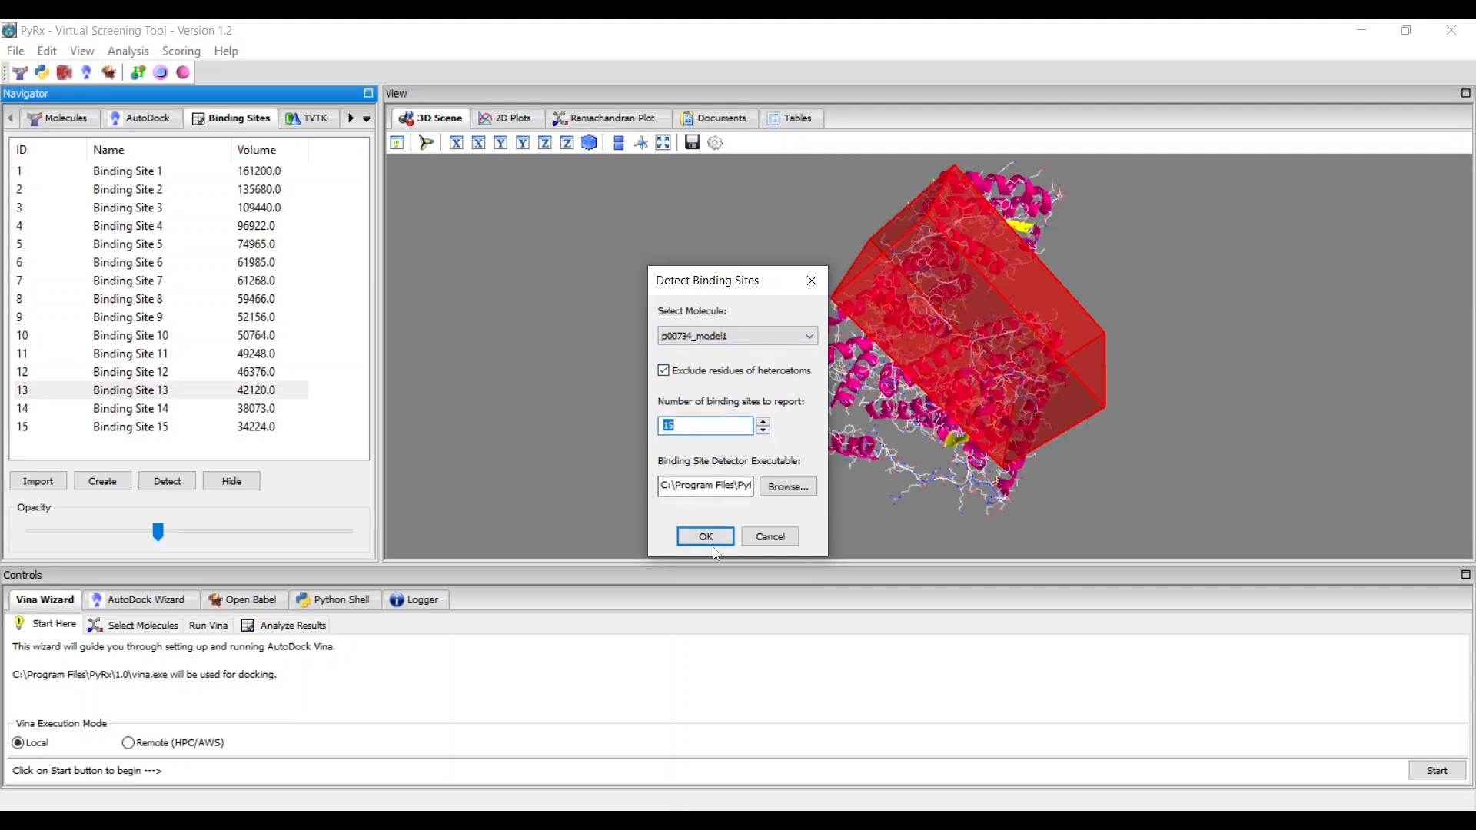
click(705, 536)
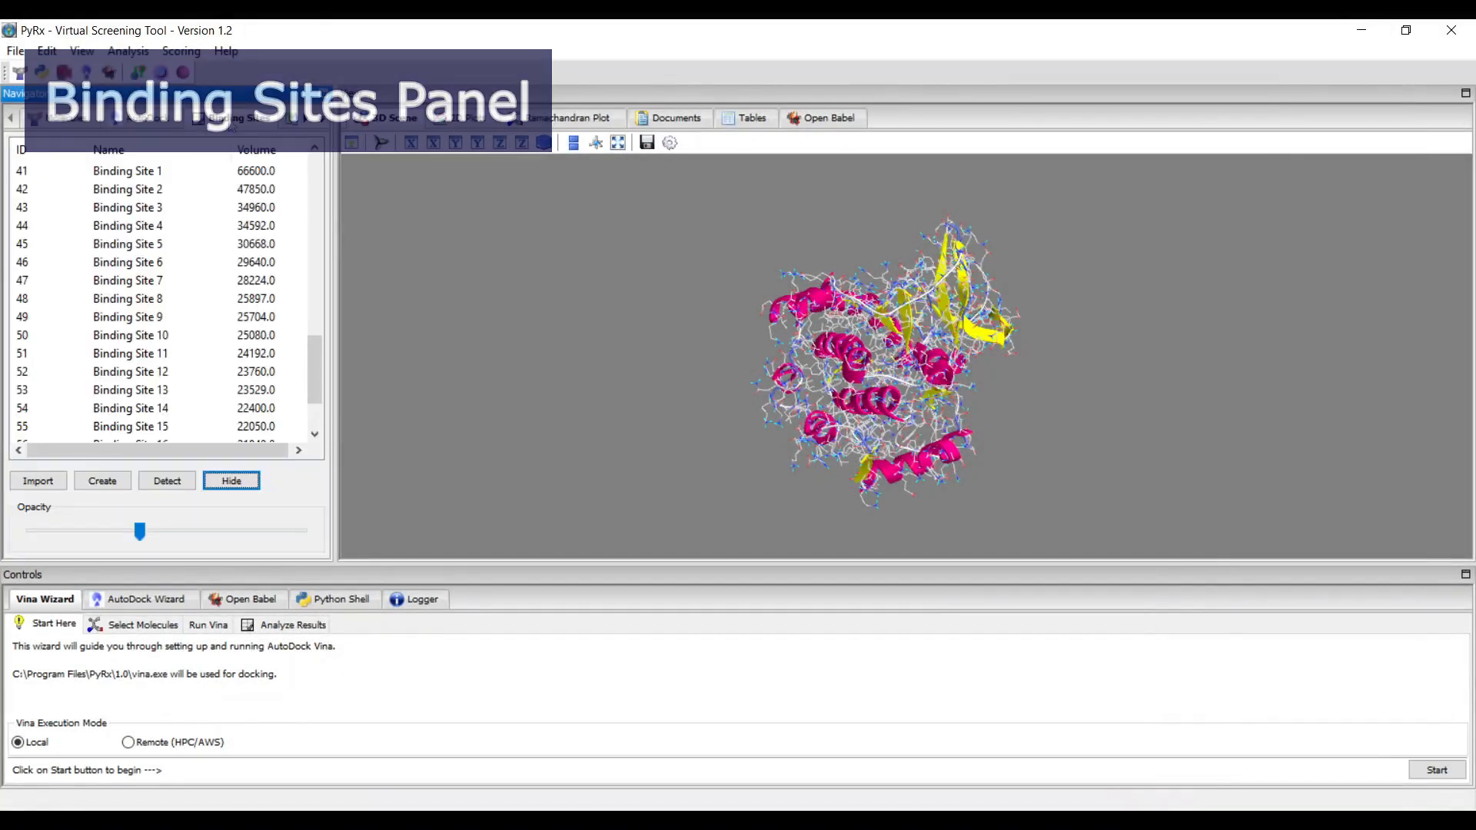
- View Binding Site 2 and another site, then create a custom 40×40×40 site box at 1.2, 3.2, 2.6
click(129, 189)
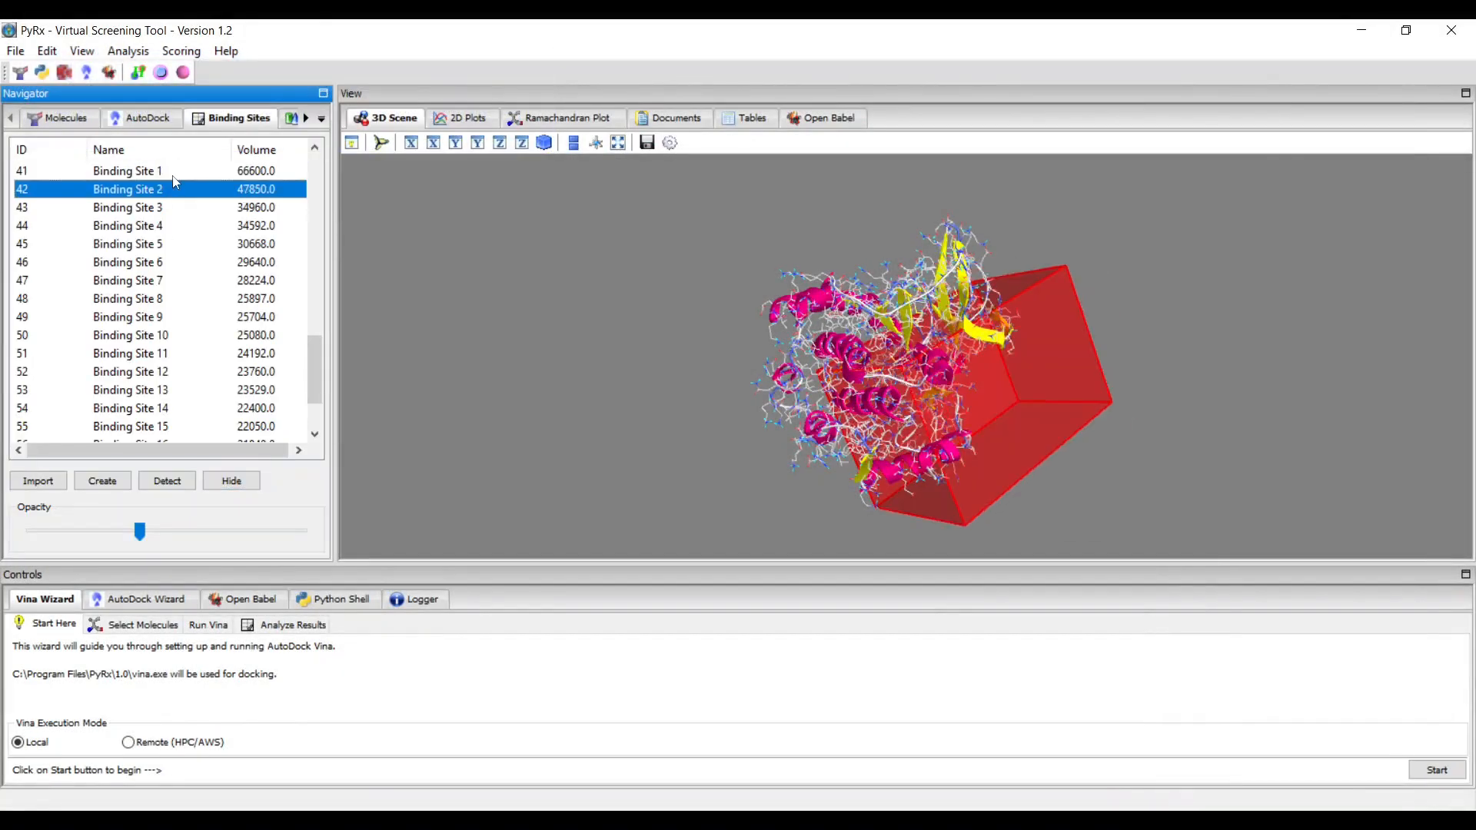
click(128, 244)
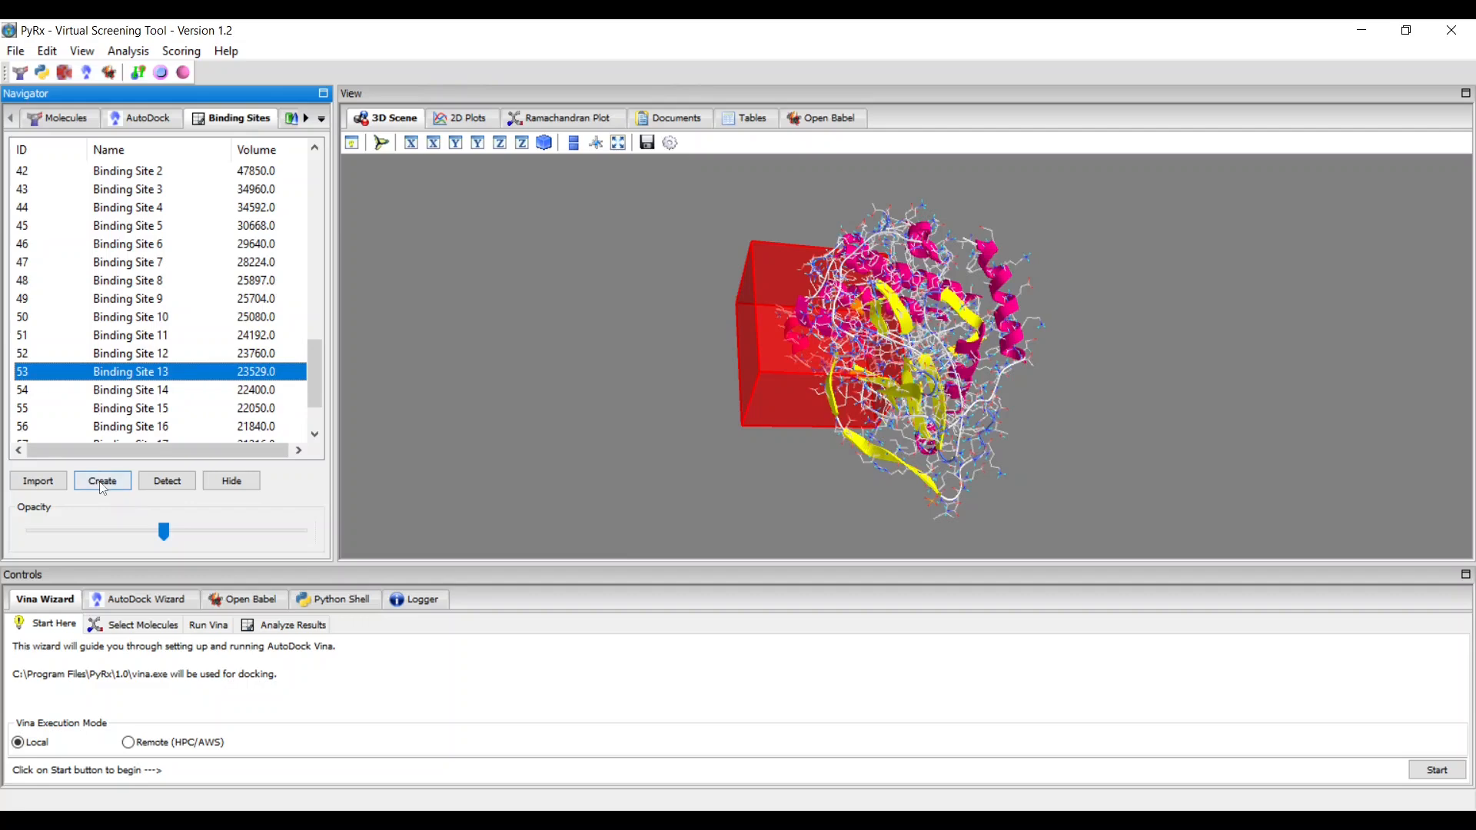
click(102, 481)
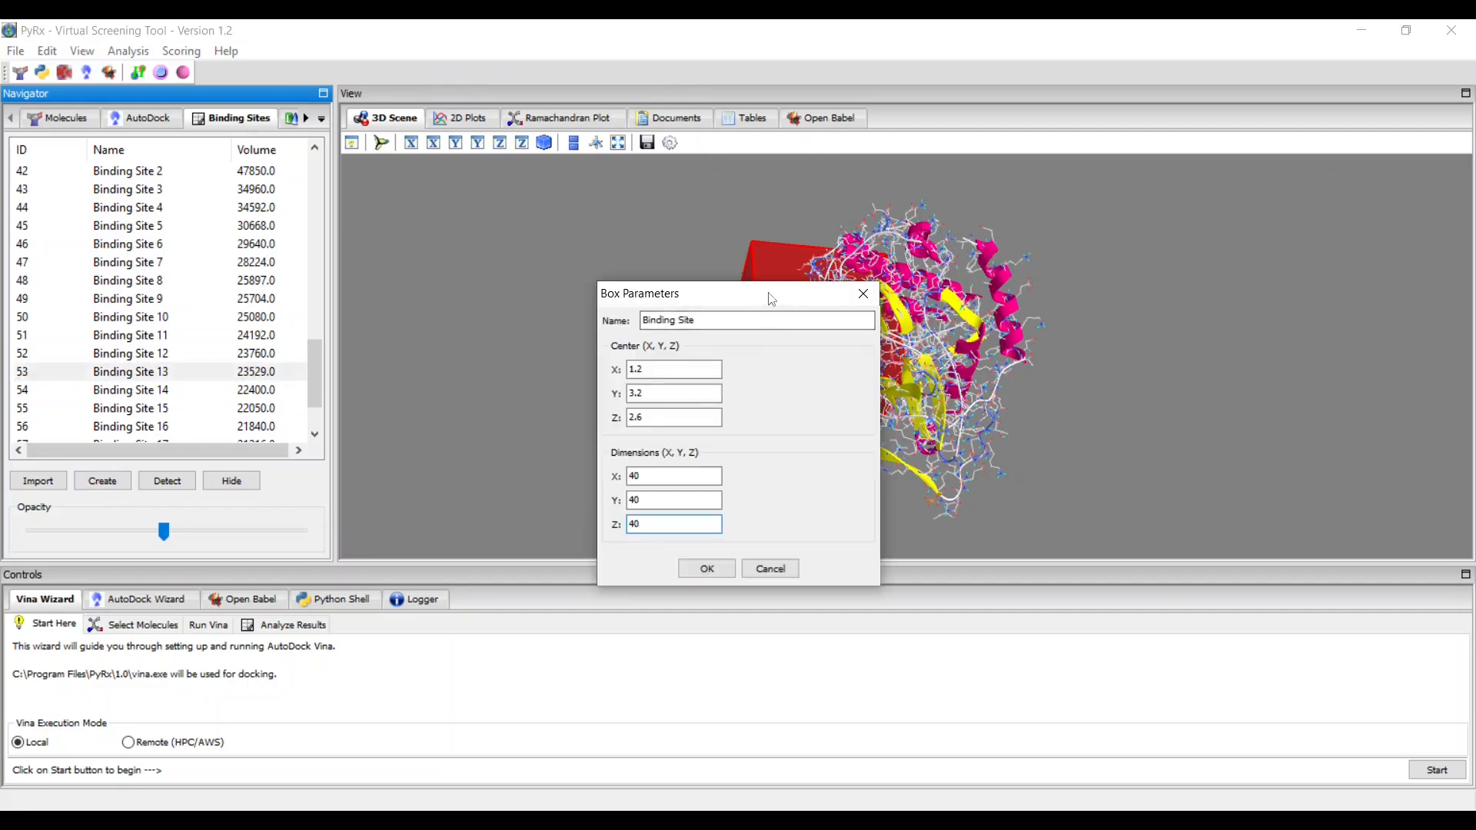
click(706, 567)
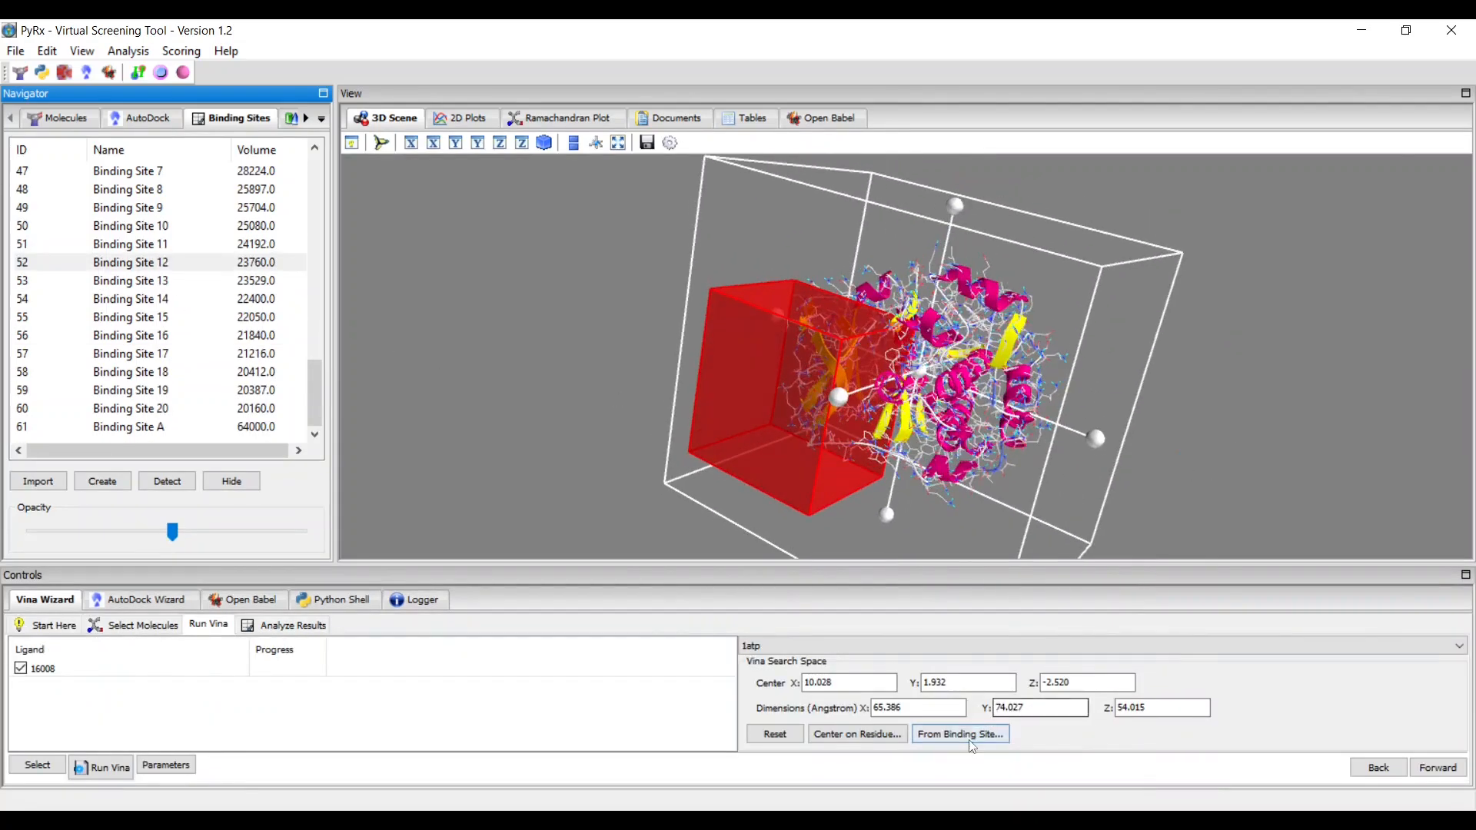
- Fit the 1atp docking grid to a detected binding site via From Binding Site
click(959, 734)
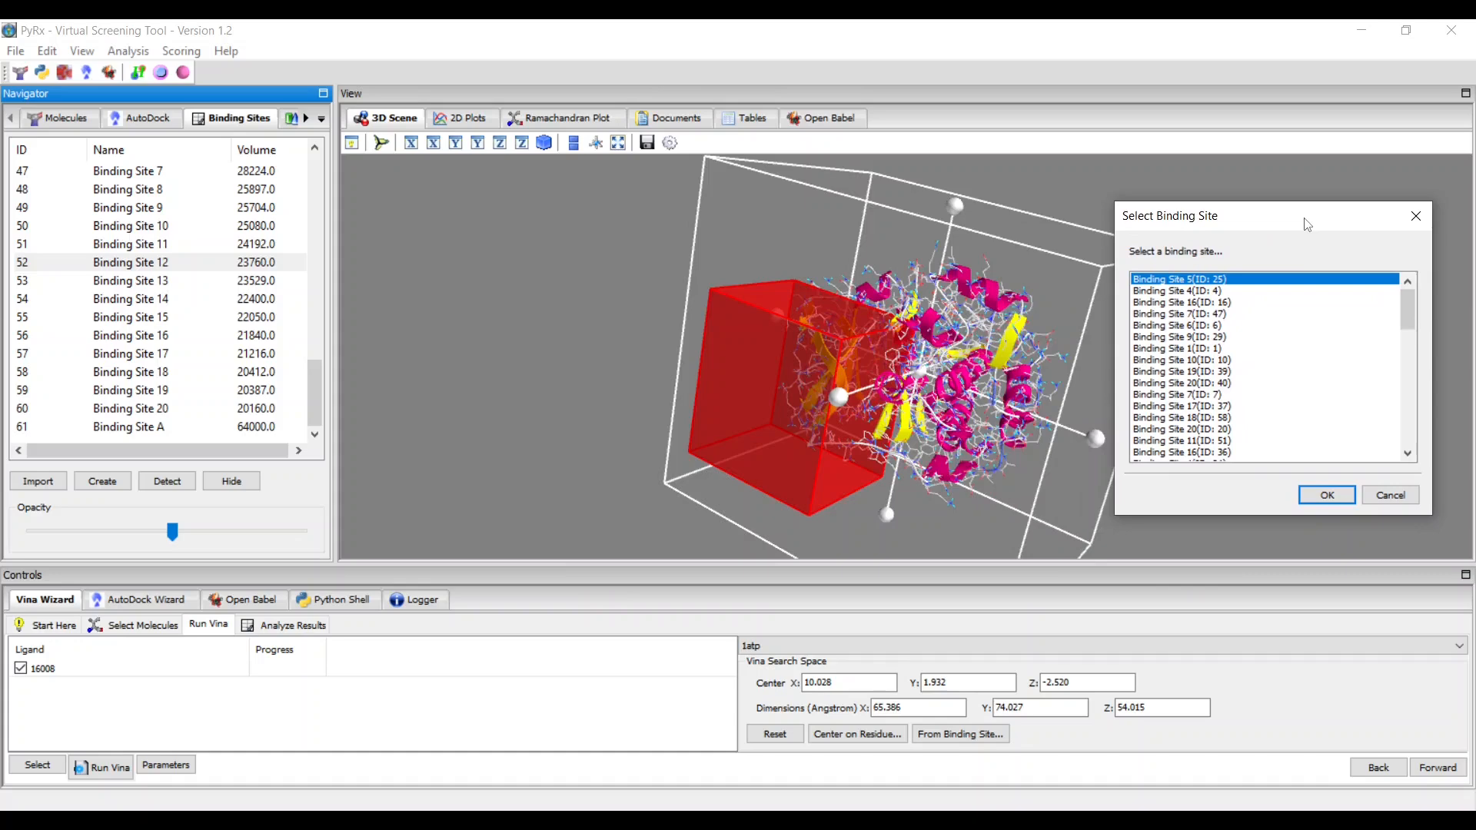
click(1327, 494)
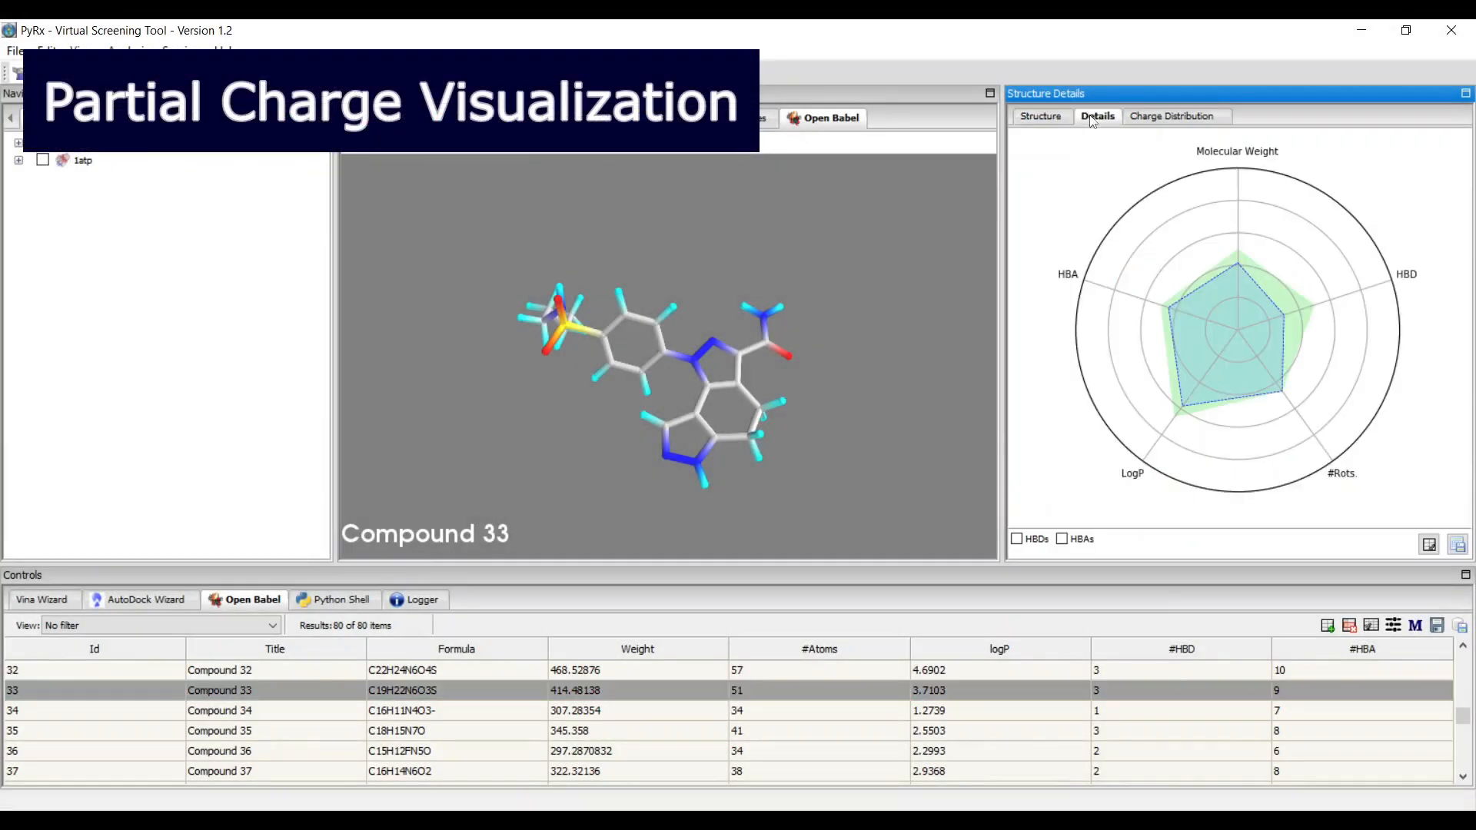
- Show charge distribution maps for Compounds 33 and 42 with contour level 61
click(1176, 115)
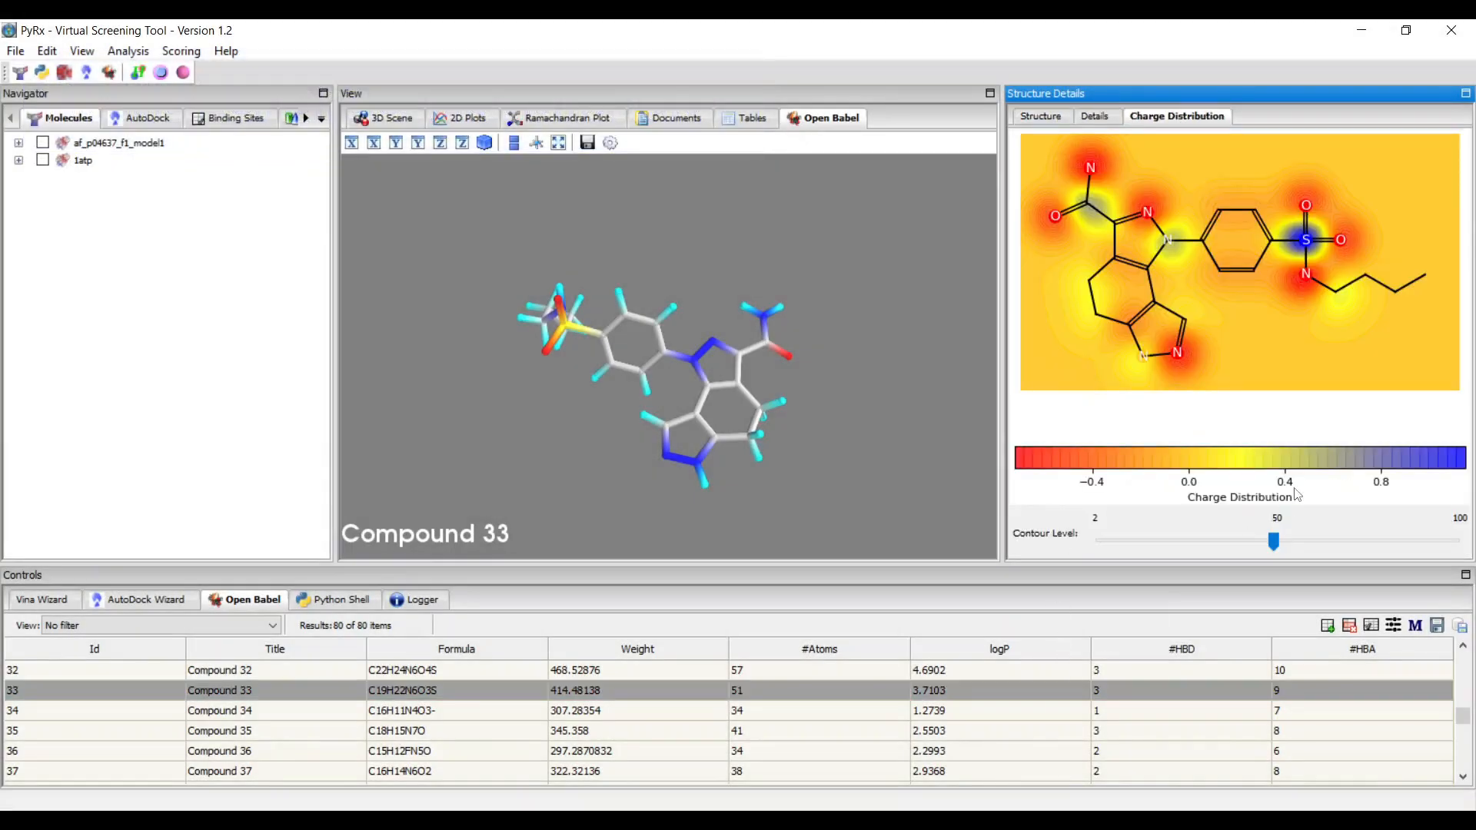
click(220, 730)
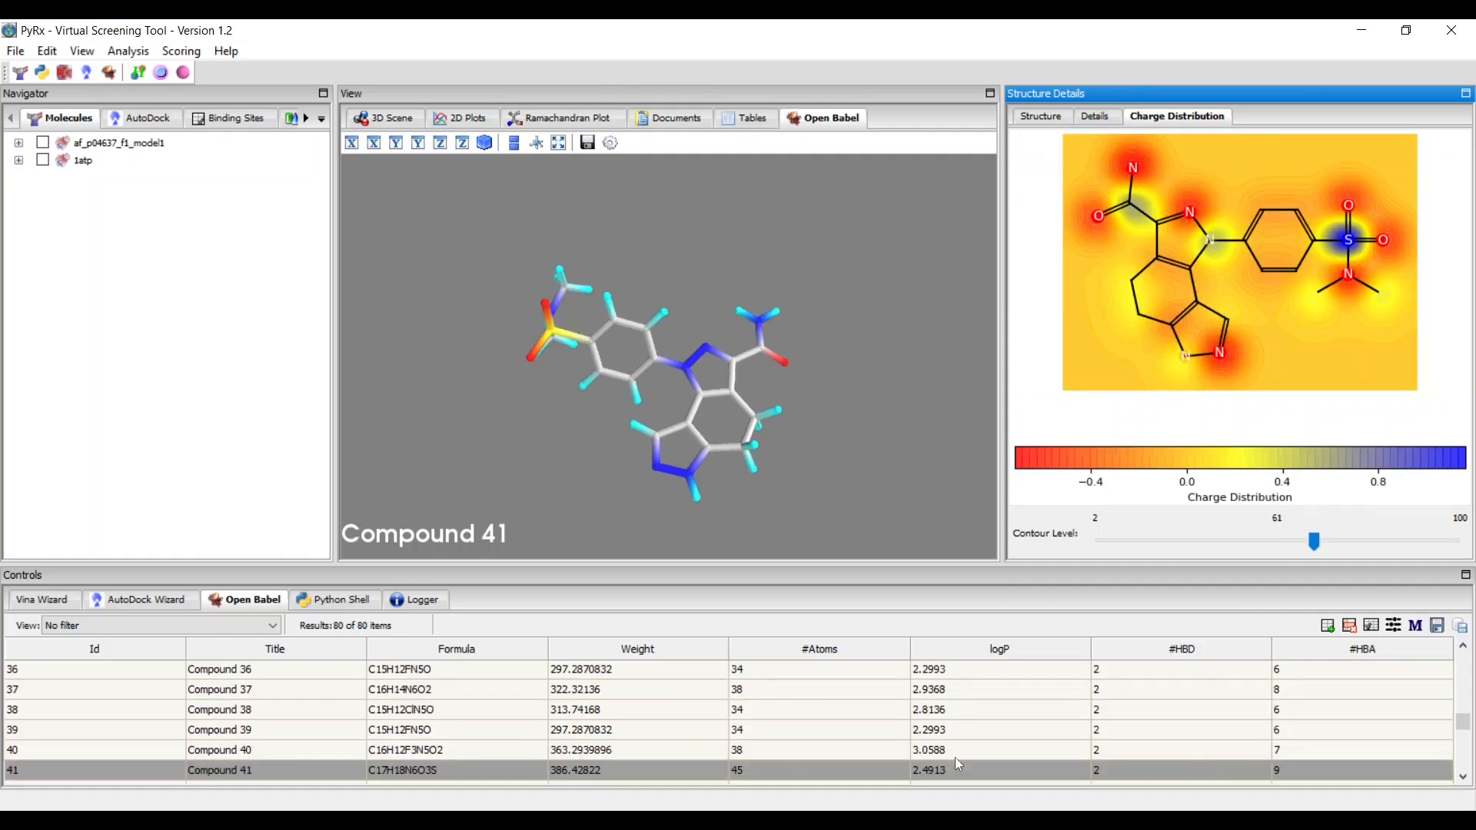
click(219, 771)
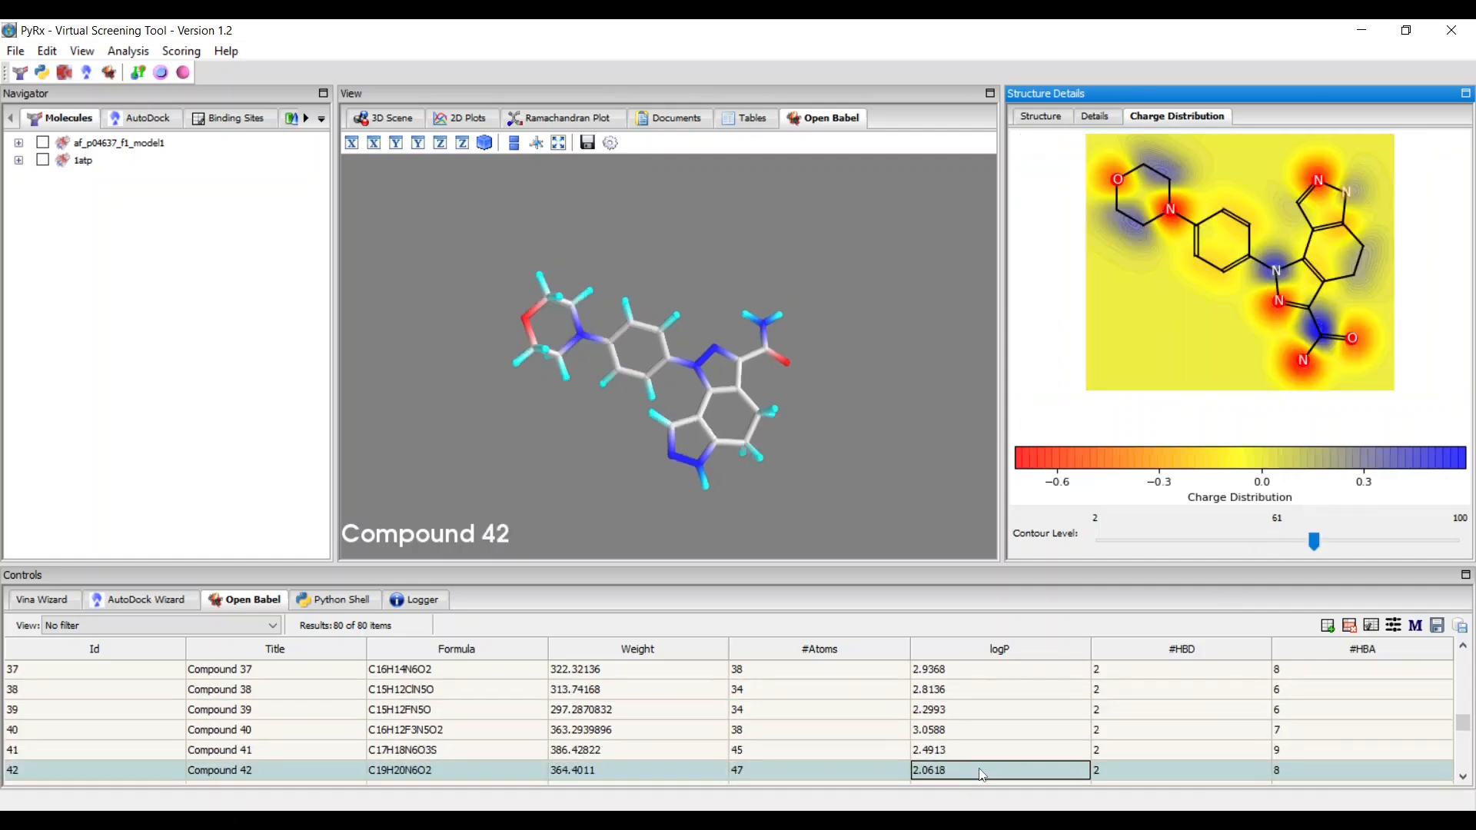